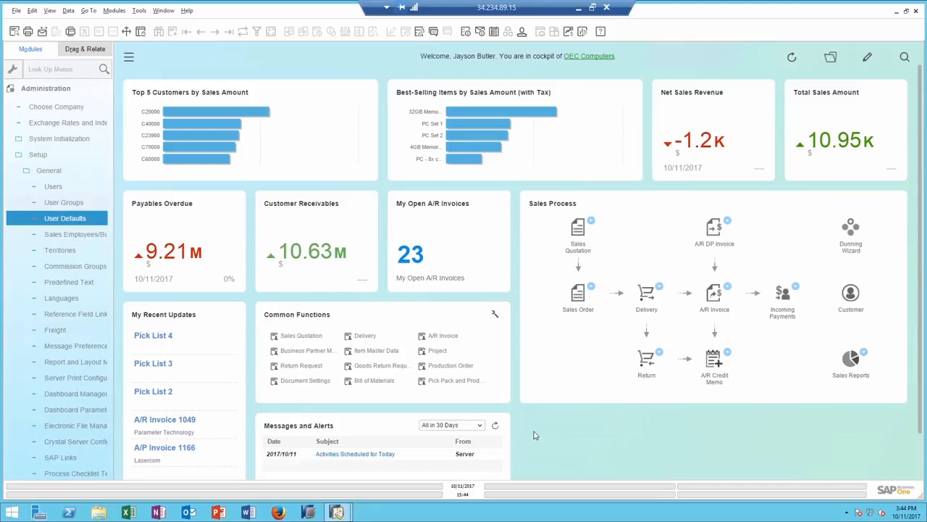
mouse_move(536, 438)
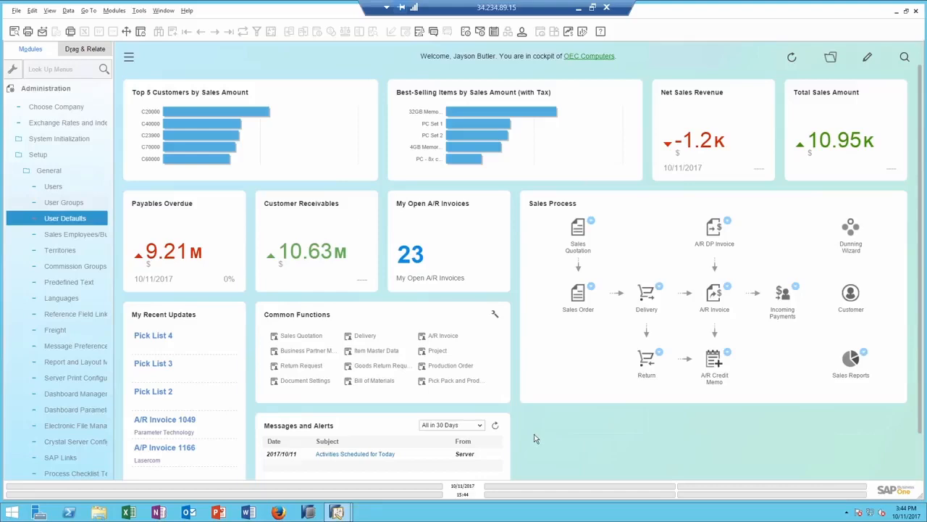
mouse_move(547, 443)
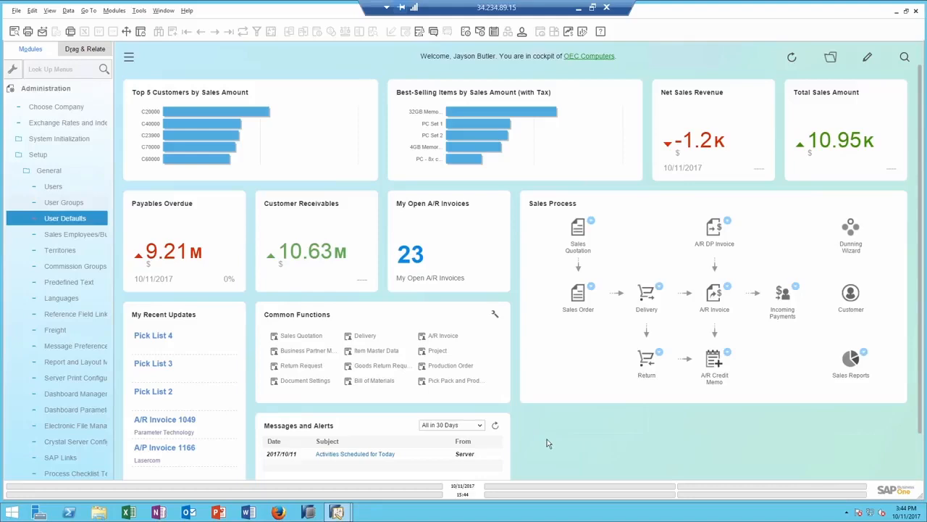
mouse_move(394, 300)
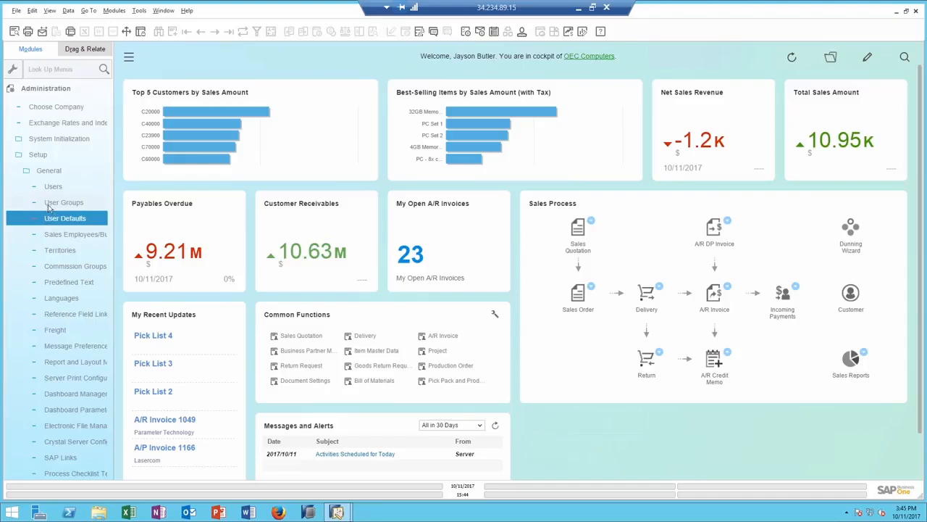
Review authorization groups in User Groups, then list Form Settings groups with Marketing selected.
left_click(64, 203)
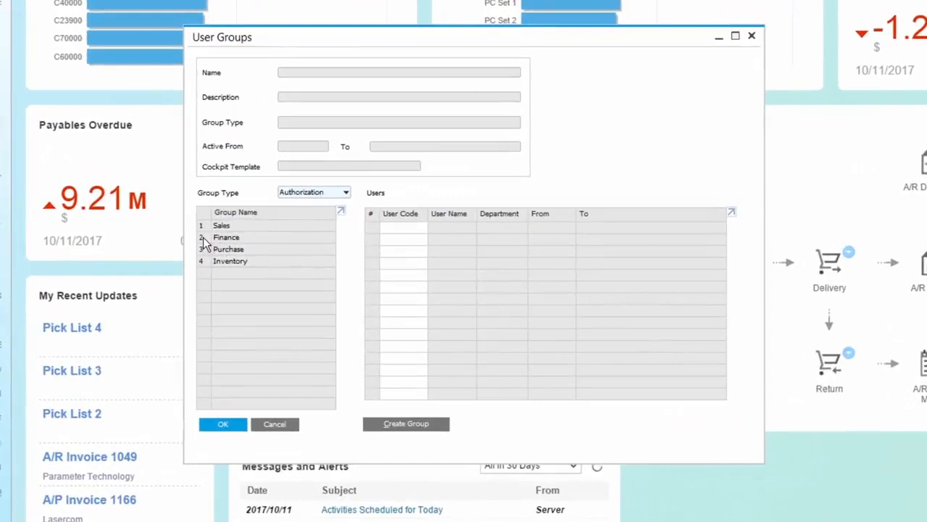
left_click(226, 238)
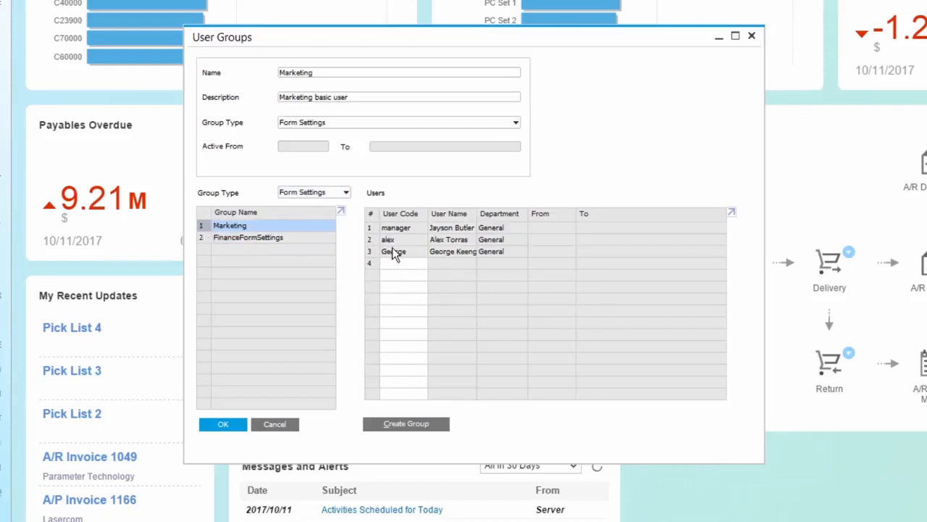
mouse_move(411, 252)
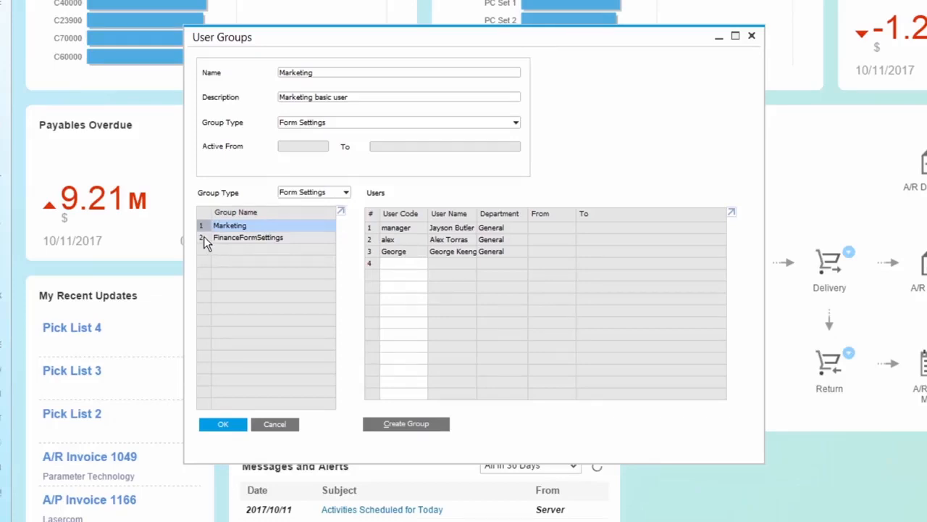
Show FinanceFormSettings members, then filter to Cross All Types to view FinanceAuthorizationFormSettings.
left_click(250, 238)
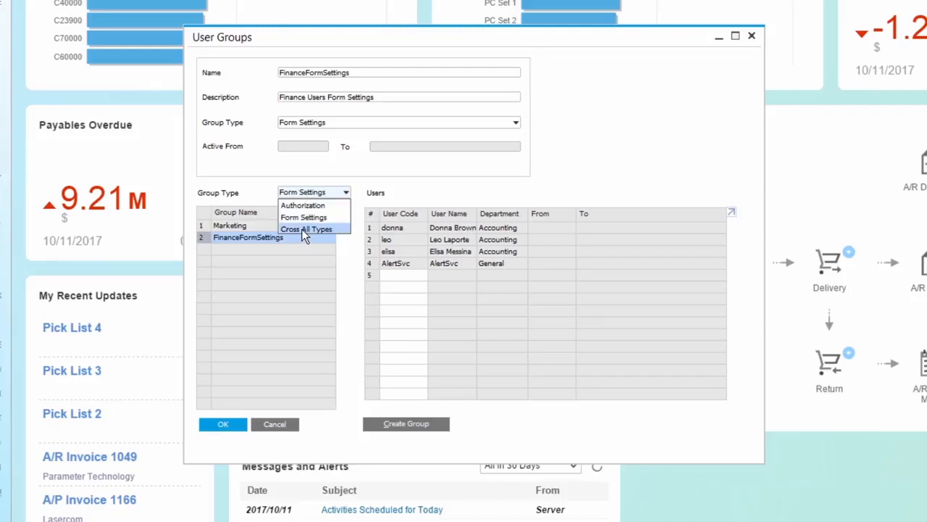
left_click(306, 229)
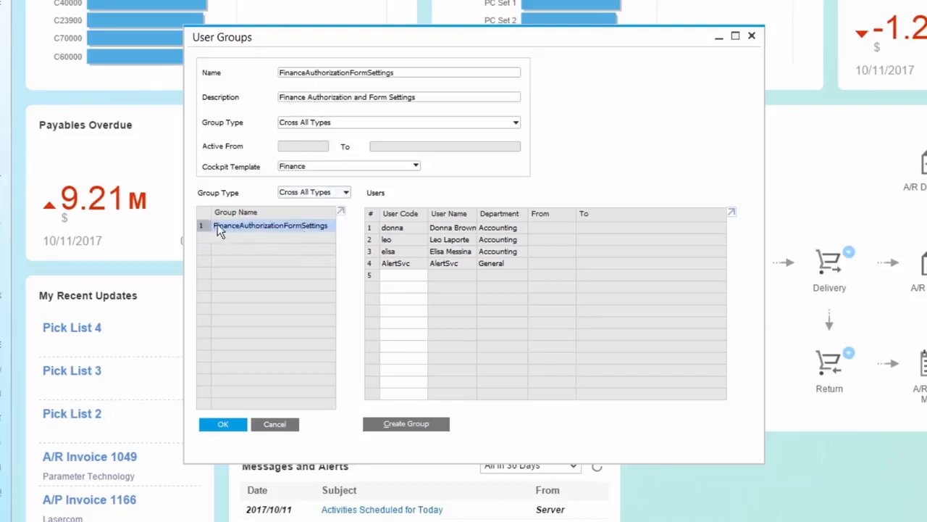
mouse_move(215, 231)
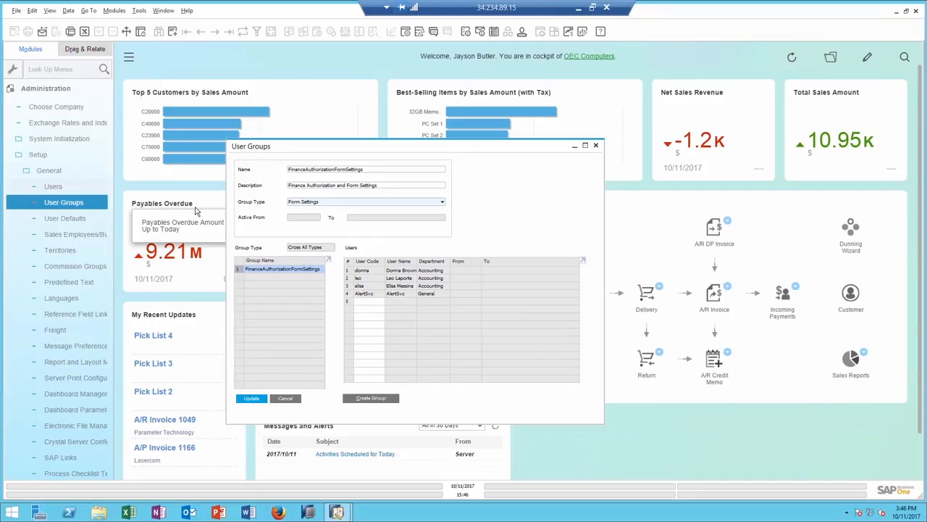
mouse_move(64, 195)
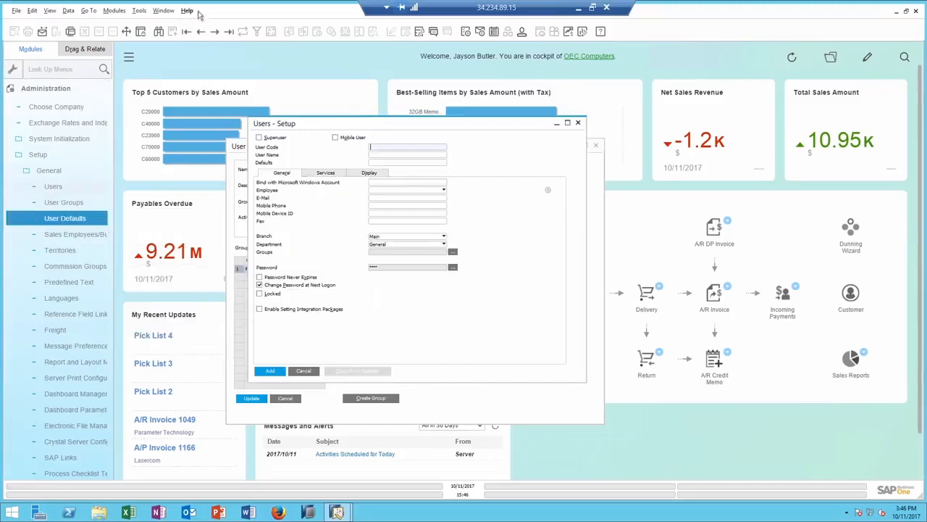
left_click(214, 36)
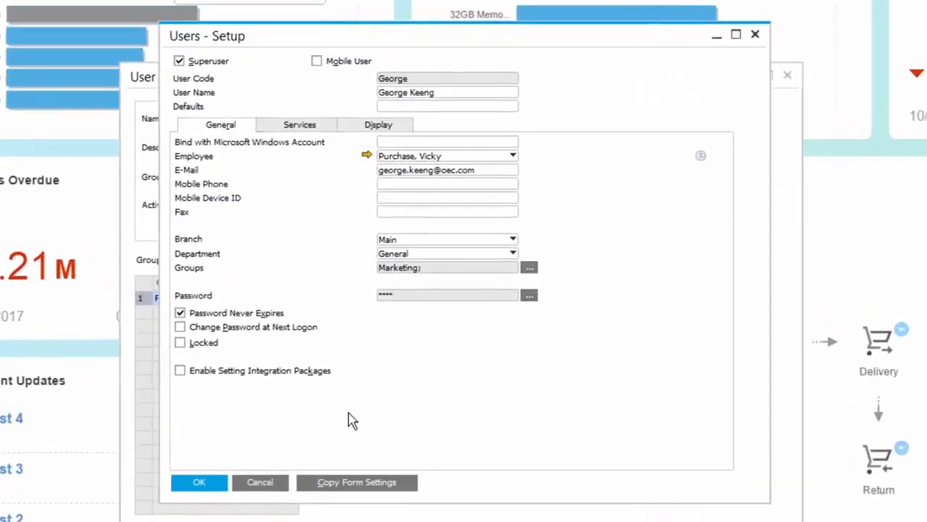
mouse_move(293, 266)
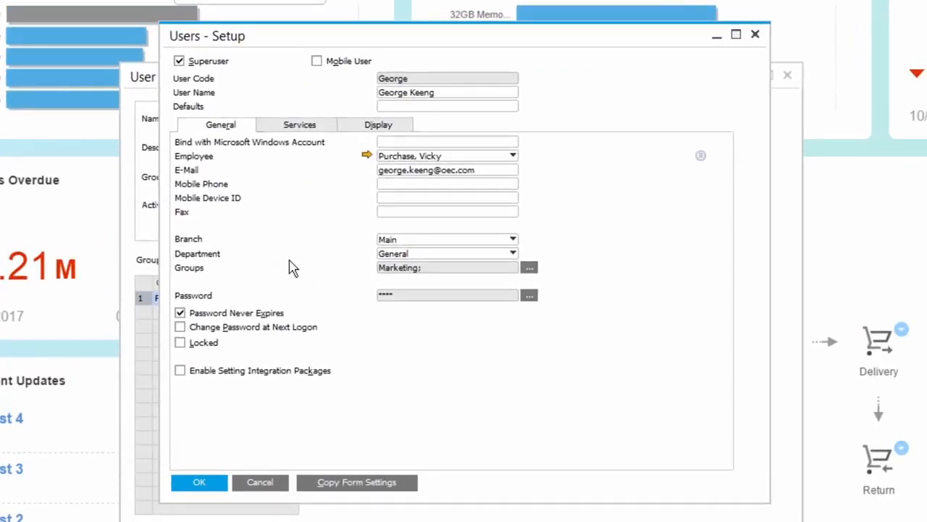
mouse_move(353, 490)
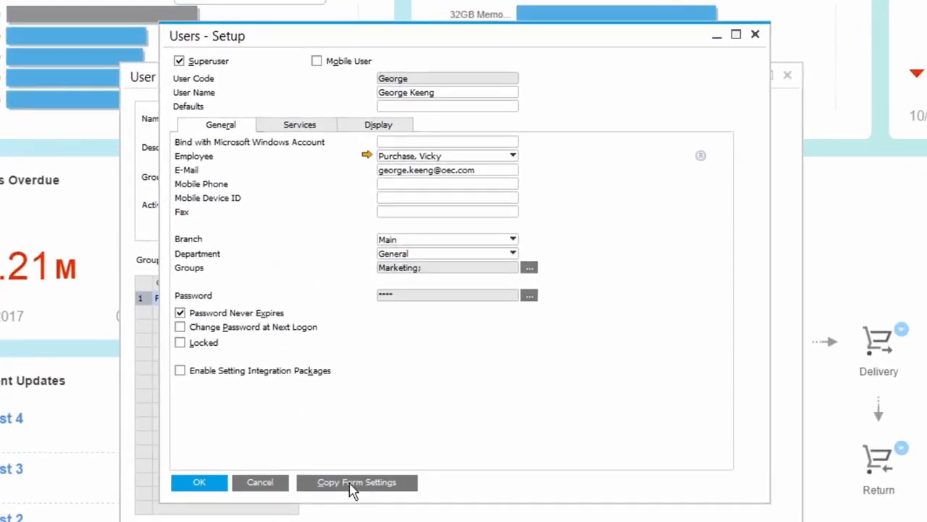
In Copy Form Settings, mark groups FinanceFormSettings and FinanceAuthorizationFormSettings as copy targets.
left_click(356, 481)
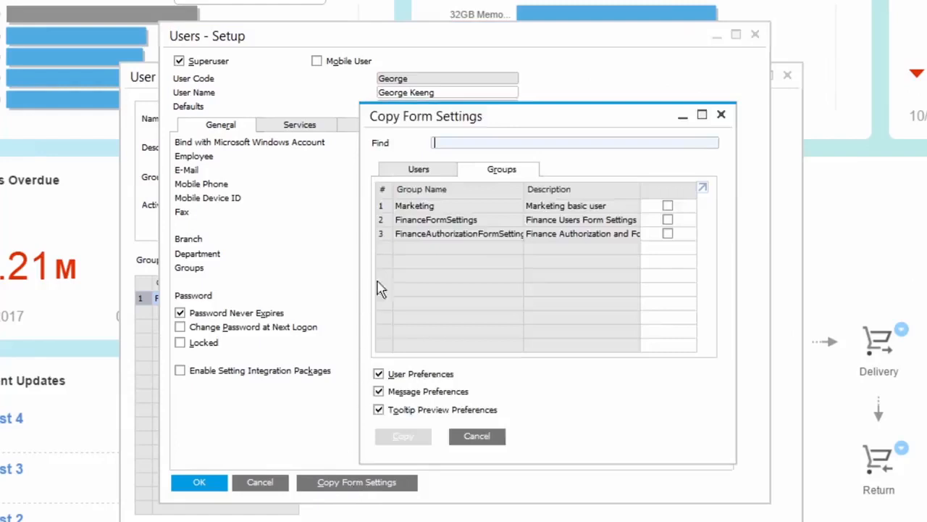
left_click(417, 168)
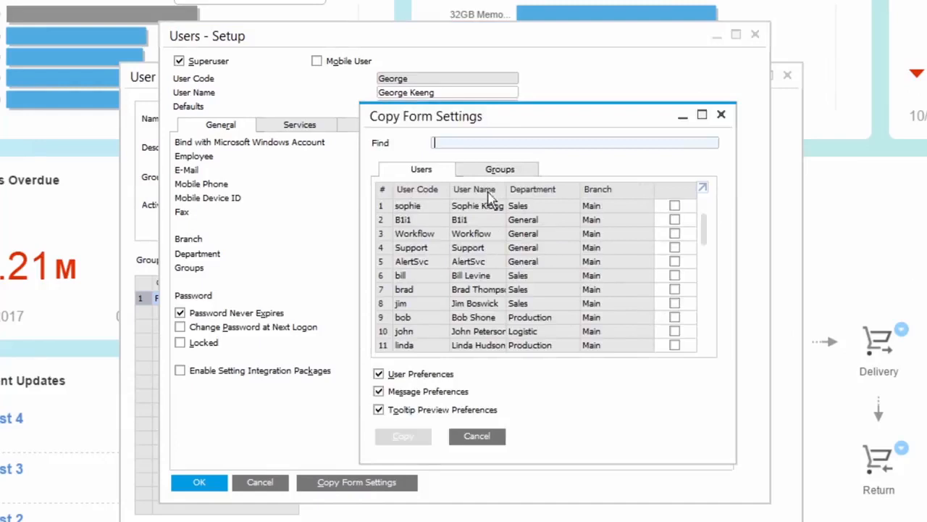
left_click(500, 168)
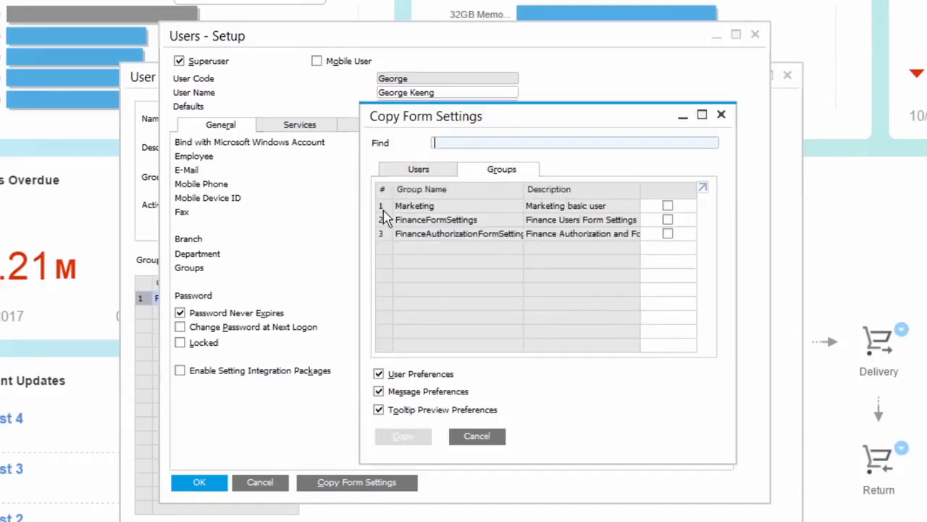
mouse_move(382, 208)
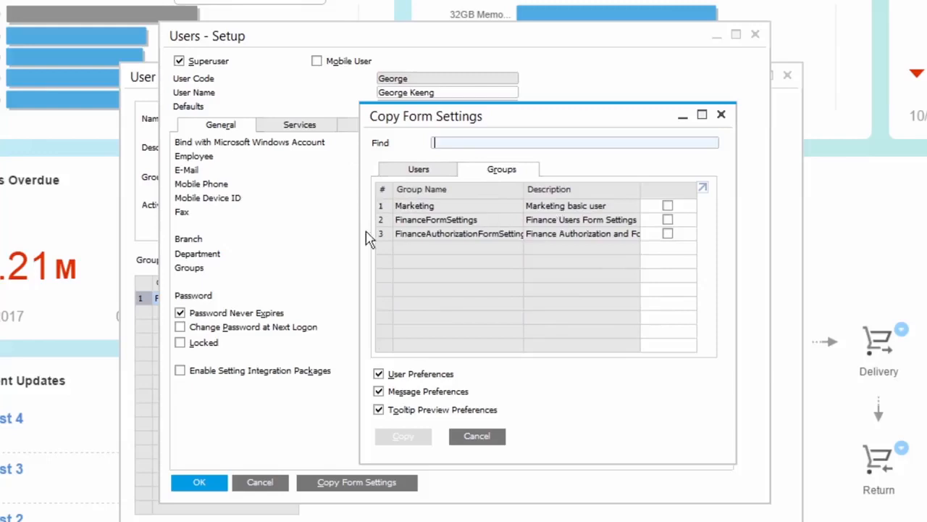
left_click(666, 220)
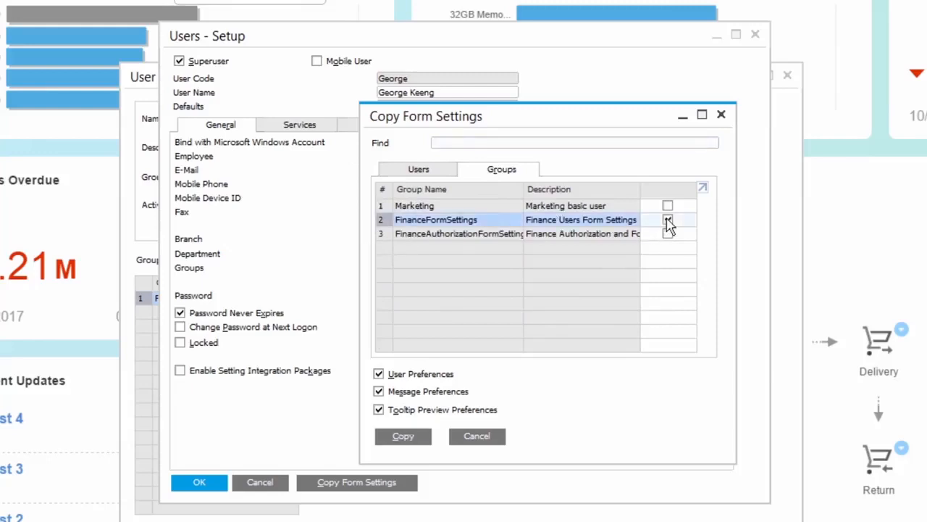
left_click(666, 220)
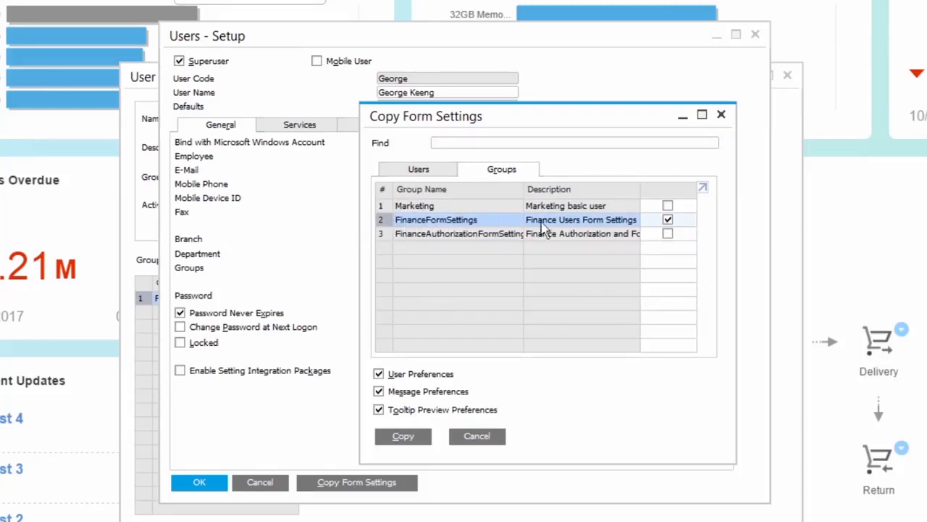
mouse_move(391, 239)
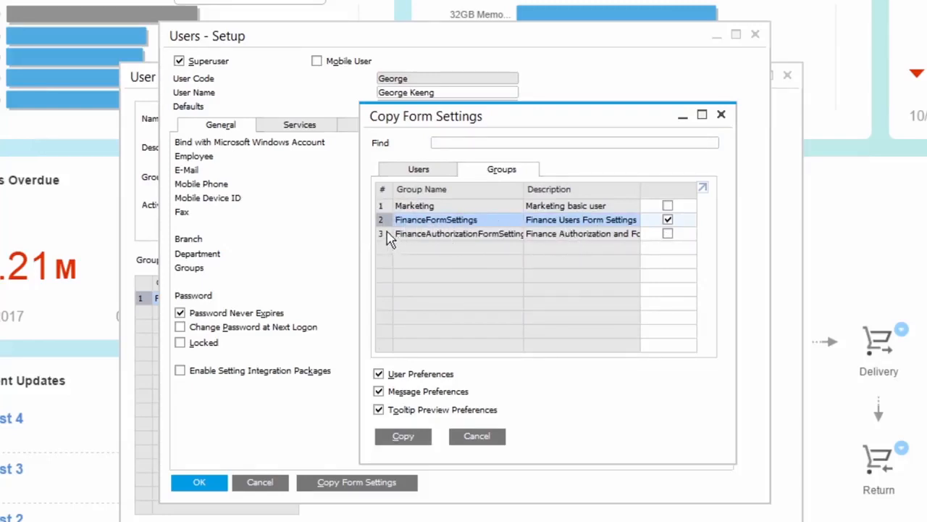
left_click(666, 231)
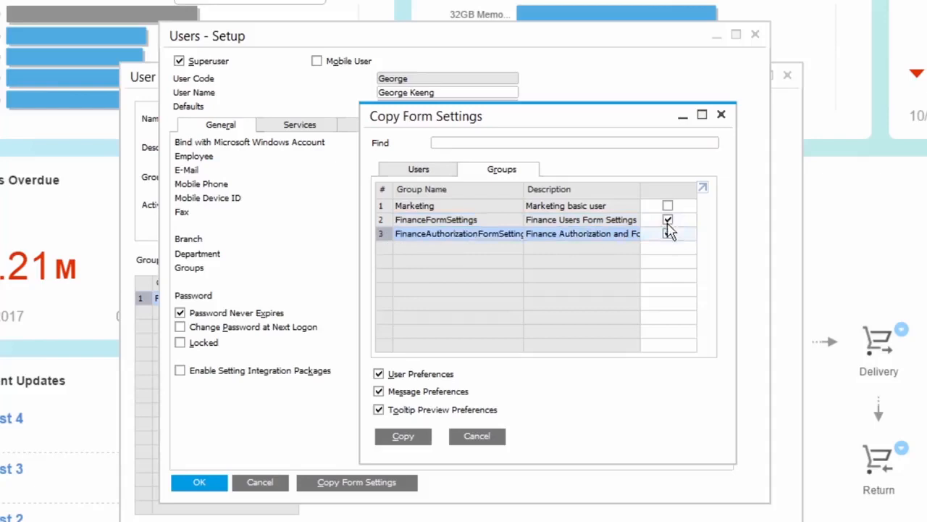
left_click(666, 233)
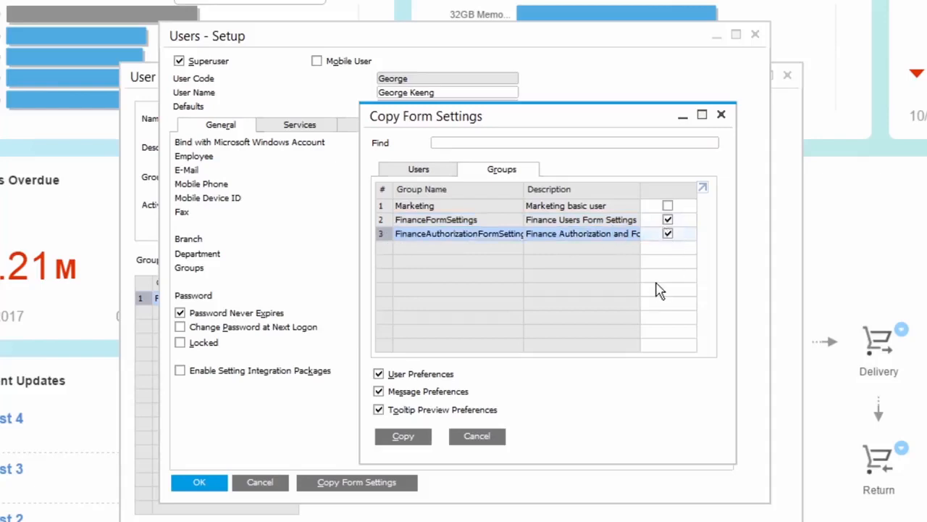
mouse_move(493, 349)
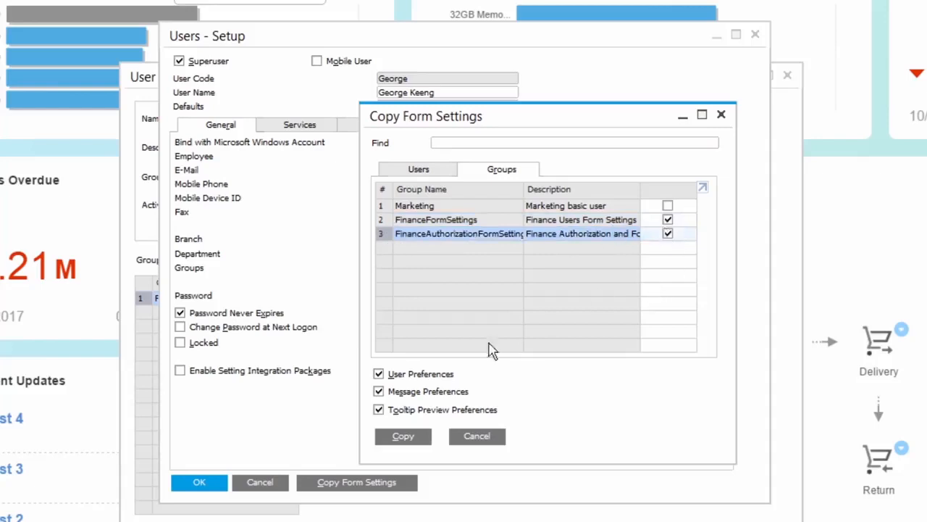
Copy George's form settings to the marked groups, accepting the overwrite message.
left_click(403, 435)
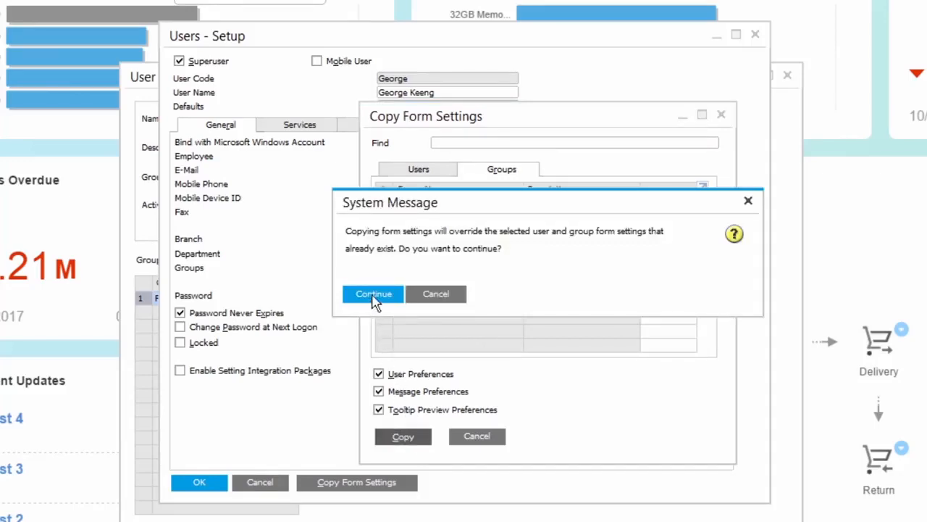
left_click(374, 293)
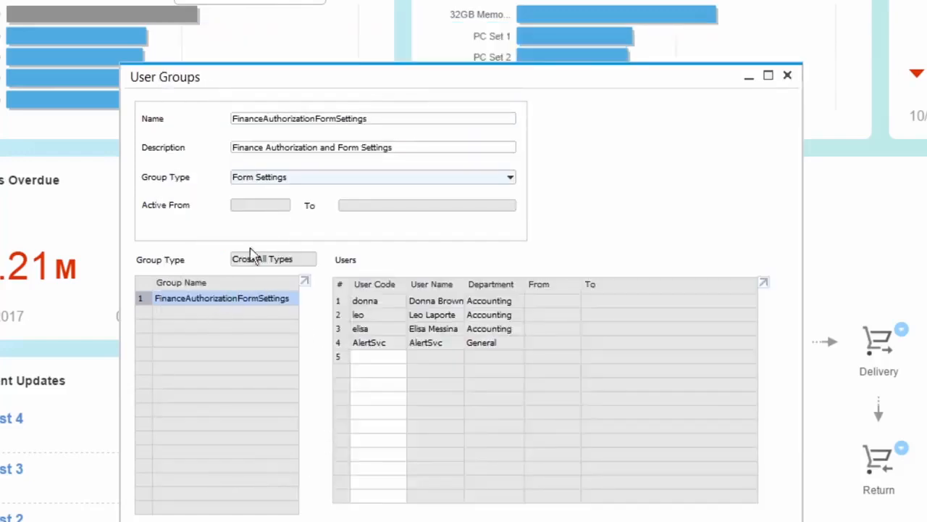
mouse_move(422, 360)
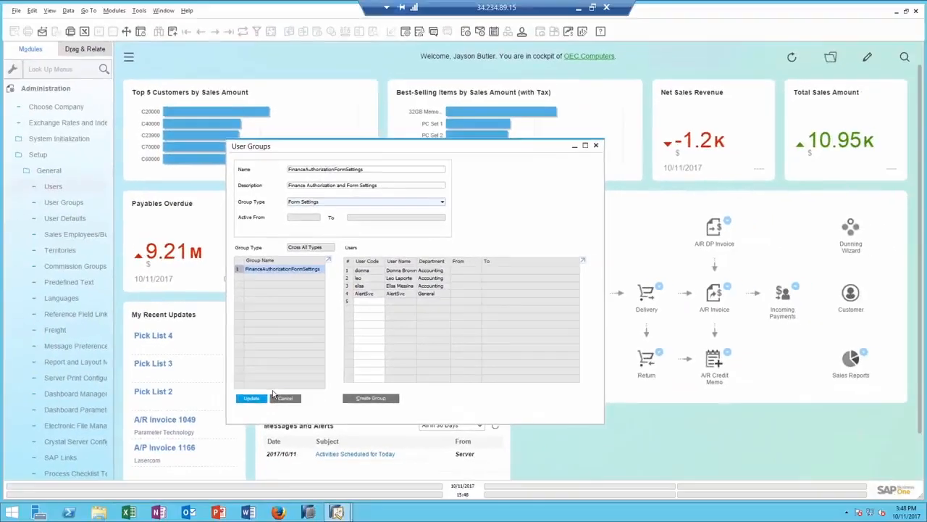
mouse_move(241, 305)
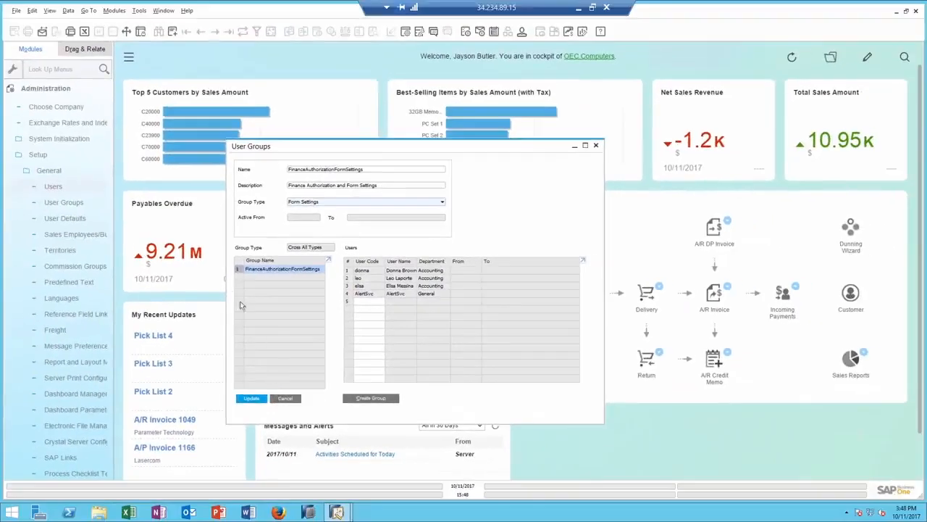
Start a new user in Users - Setup and review its Services and Display options.
left_click(54, 185)
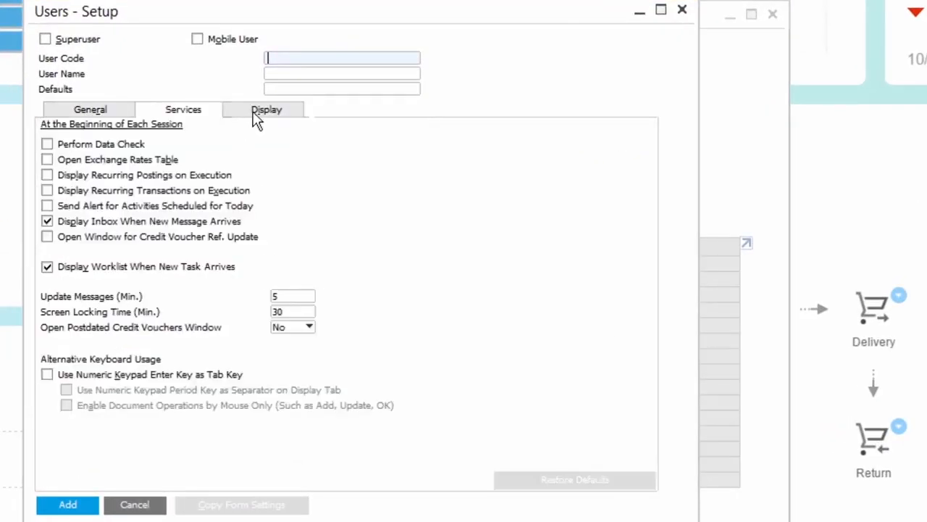
left_click(267, 110)
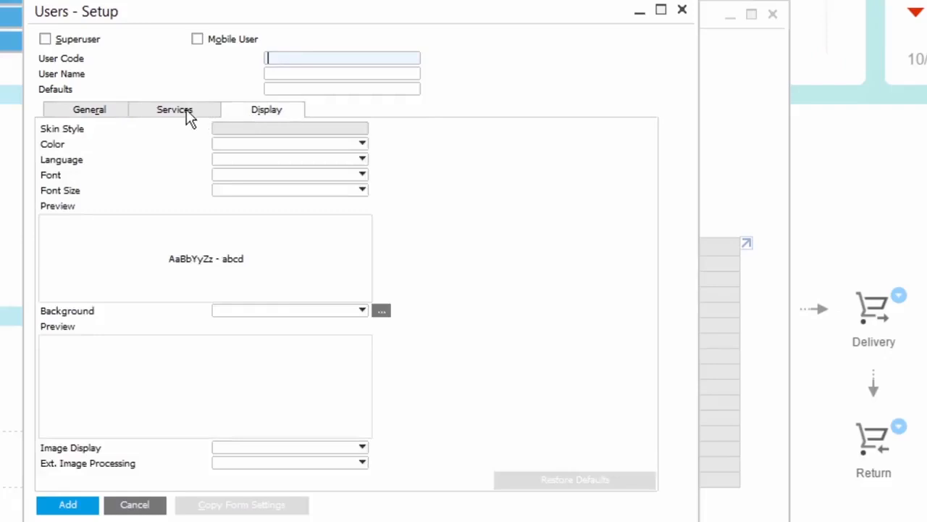
mouse_move(179, 181)
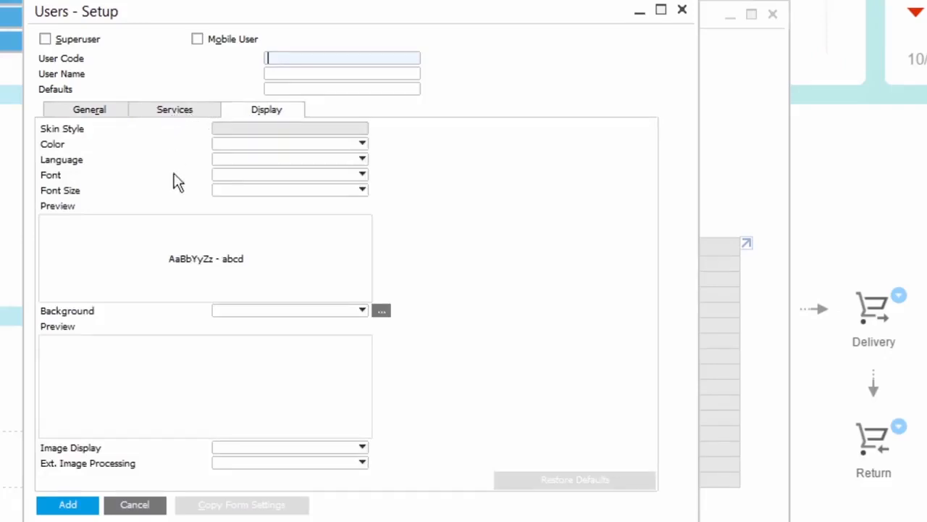
left_click(174, 110)
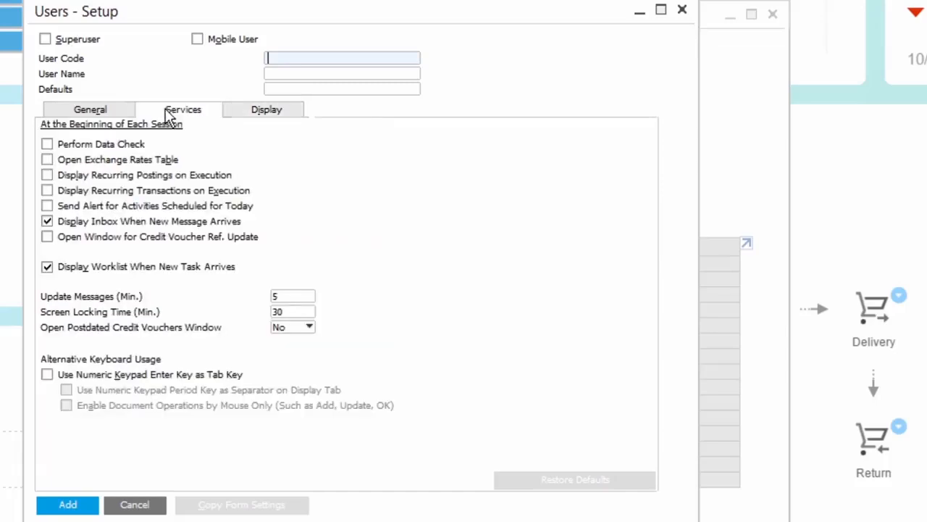
mouse_move(254, 58)
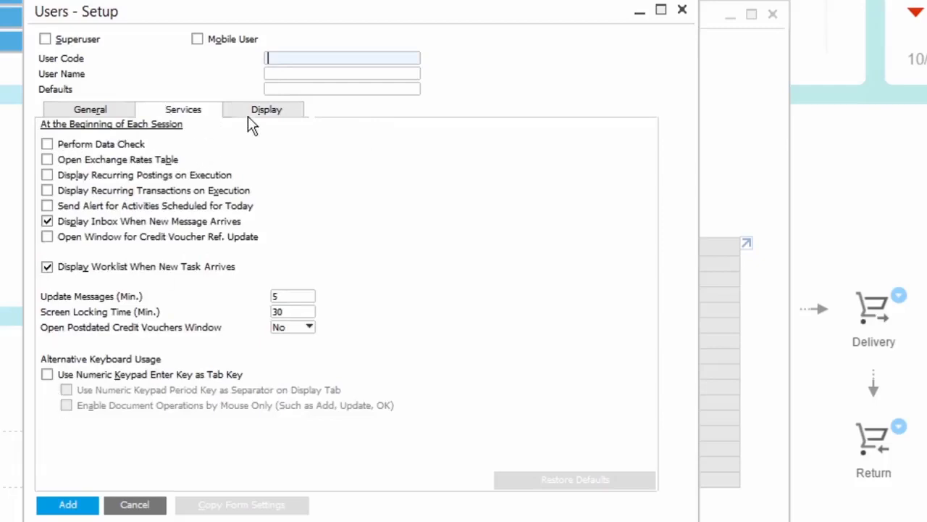
left_click(266, 110)
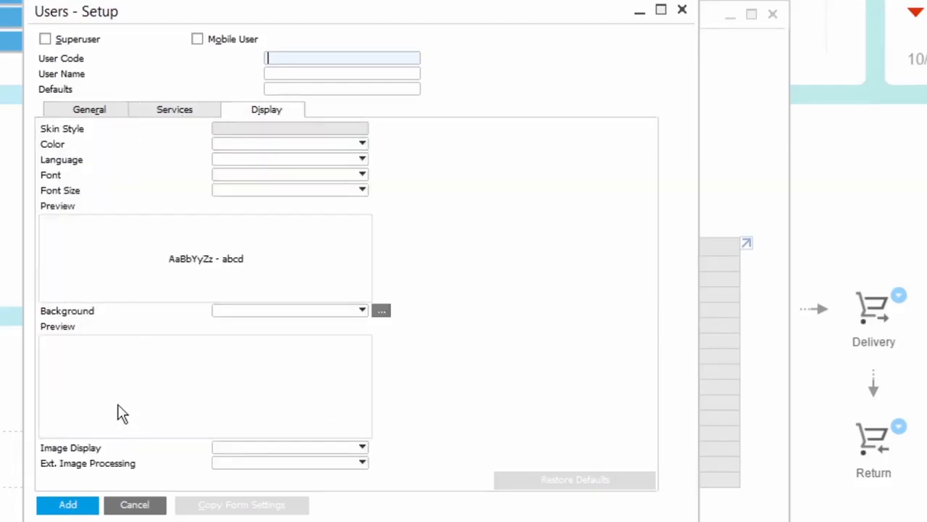
mouse_move(124, 388)
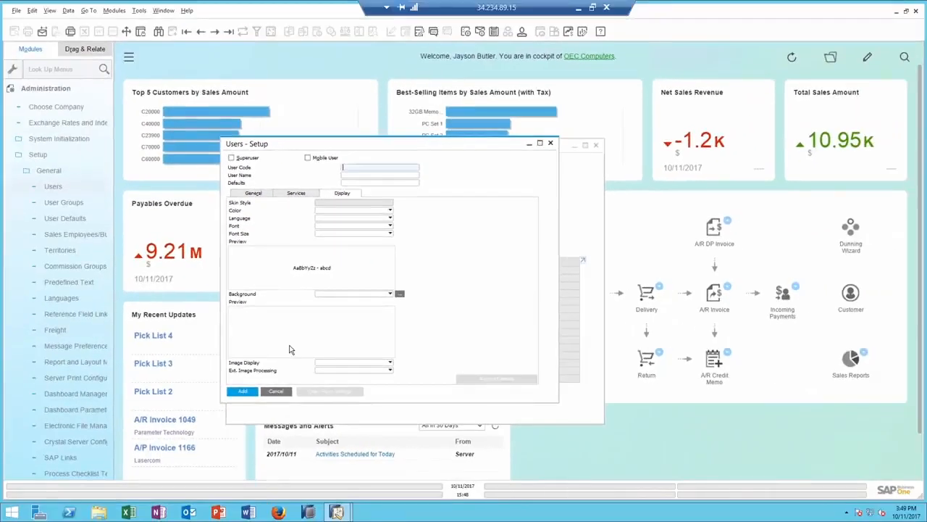
Cancel the Users - Setup window, returning to the FinanceAuthorizationFormSettings group.
left_click(60, 139)
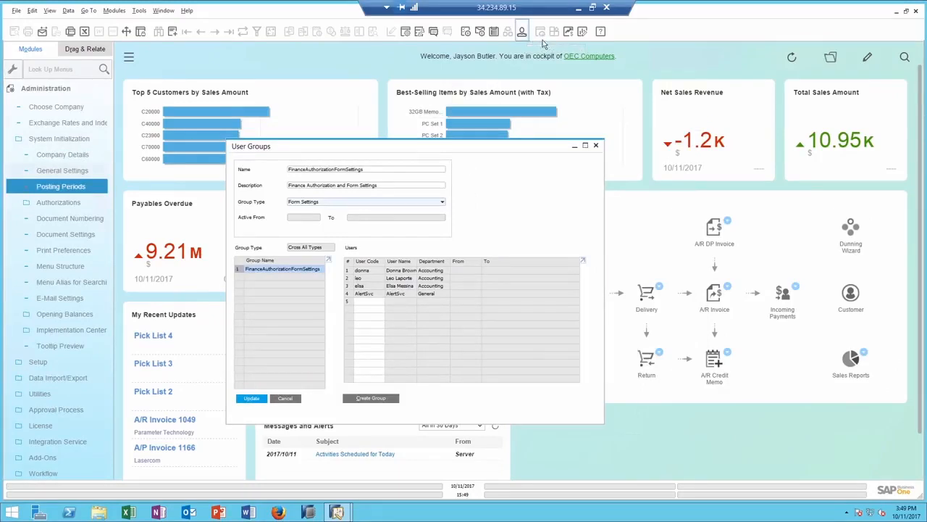
mouse_move(521, 32)
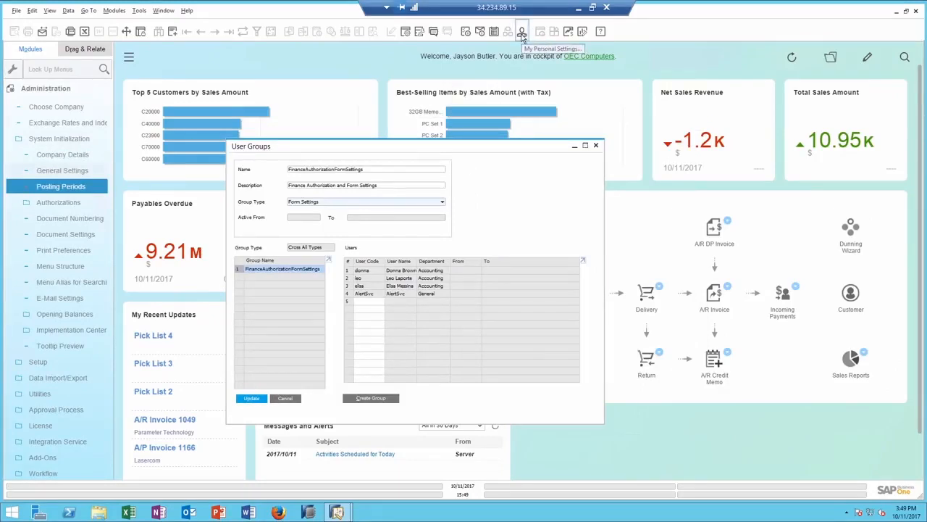
Open My Personal Settings for superuser 'manager' and show its Services options.
left_click(522, 32)
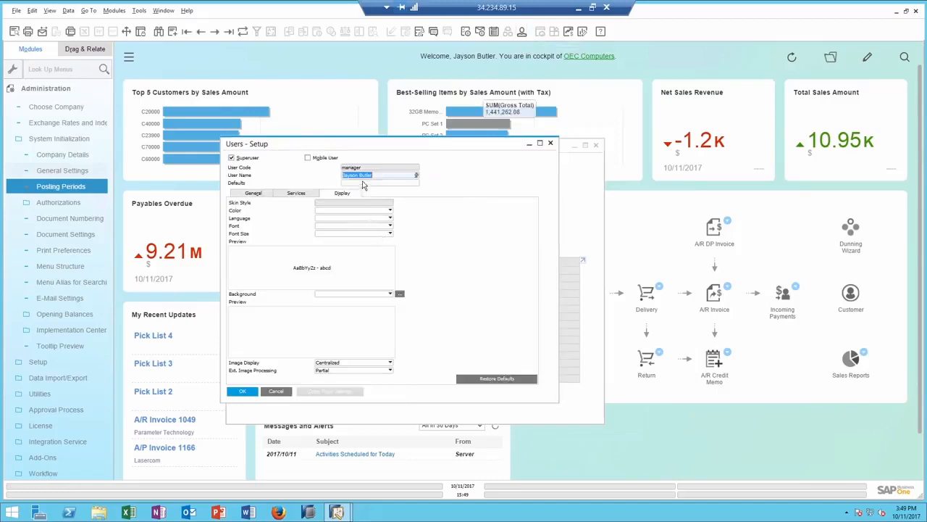
mouse_move(269, 220)
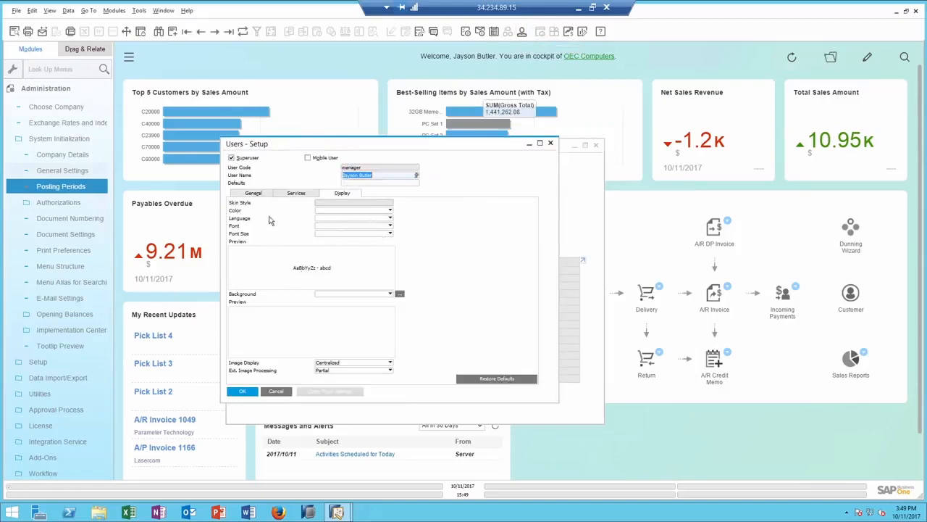
mouse_move(289, 200)
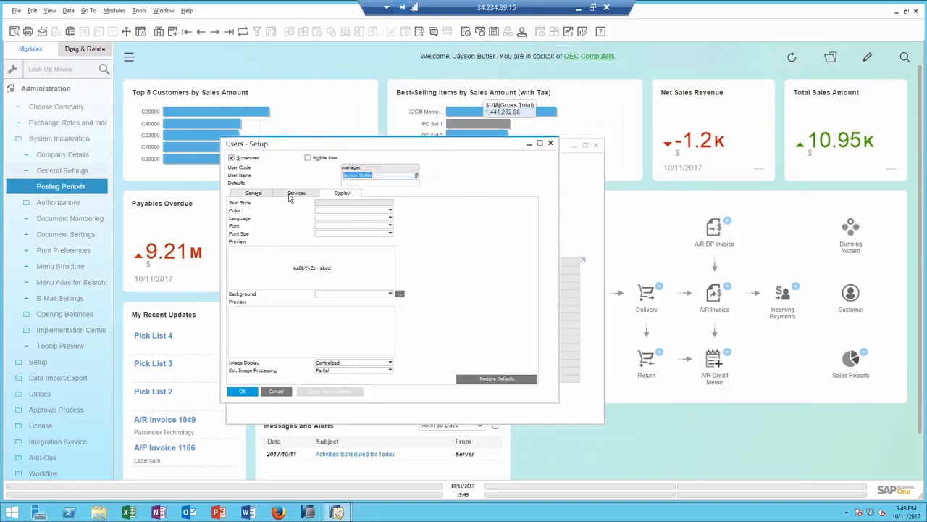
left_click(300, 193)
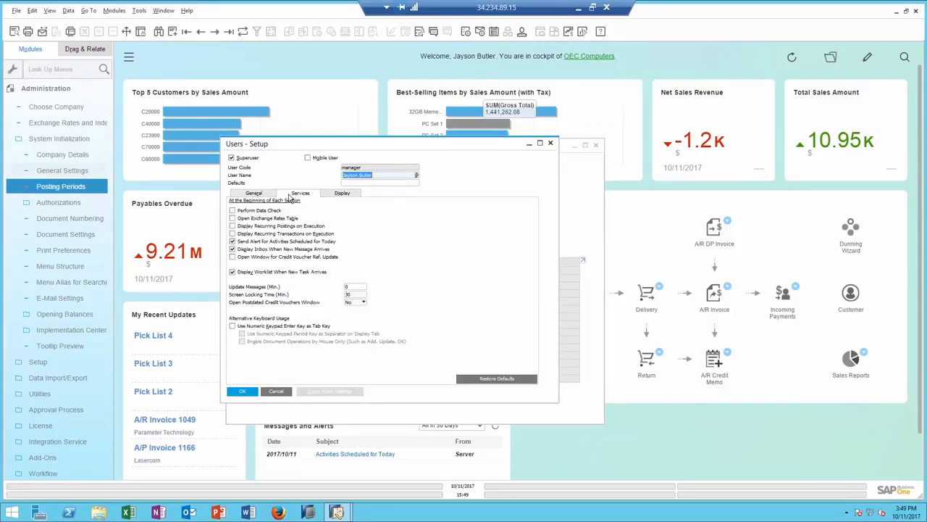